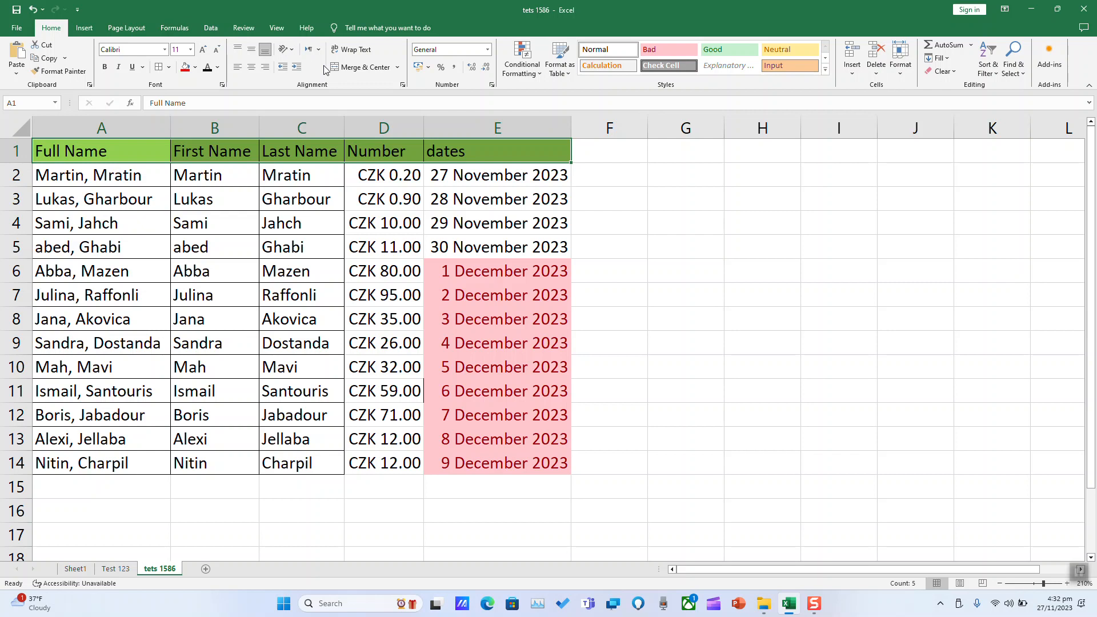
mouse_move(284, 49)
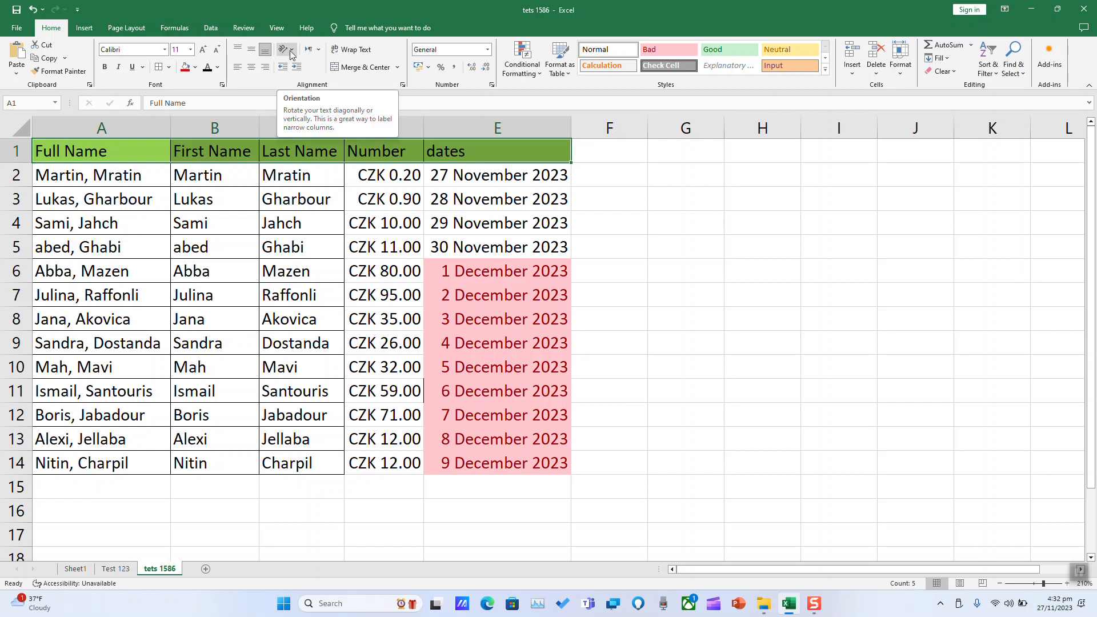
Open the Orientation dropdown for the selected header row A1:E1
left_click(284, 50)
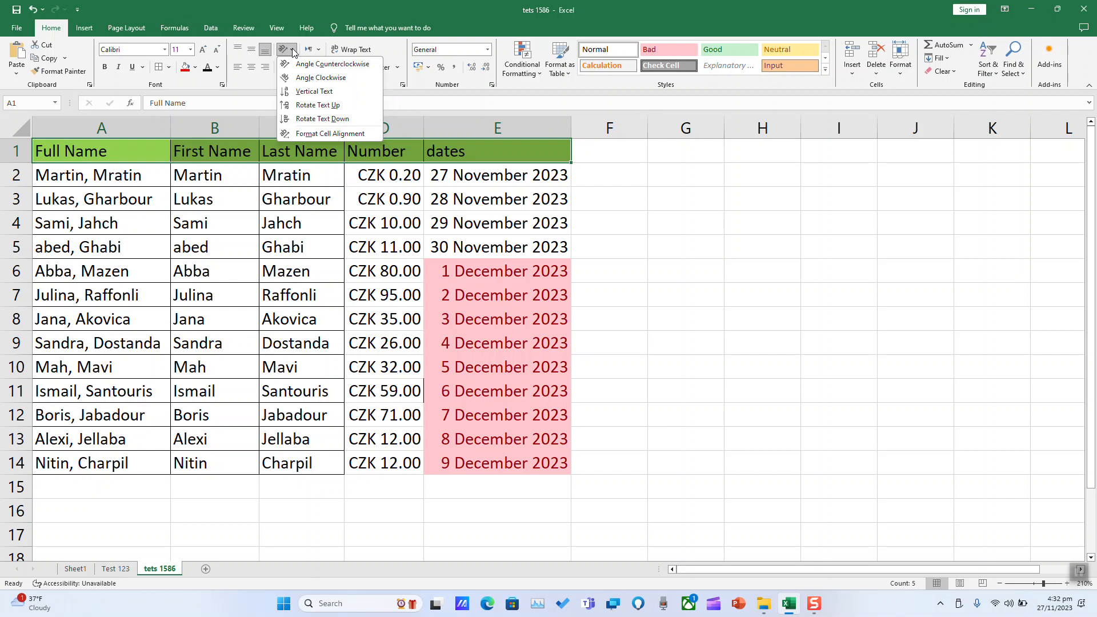
mouse_move(316, 105)
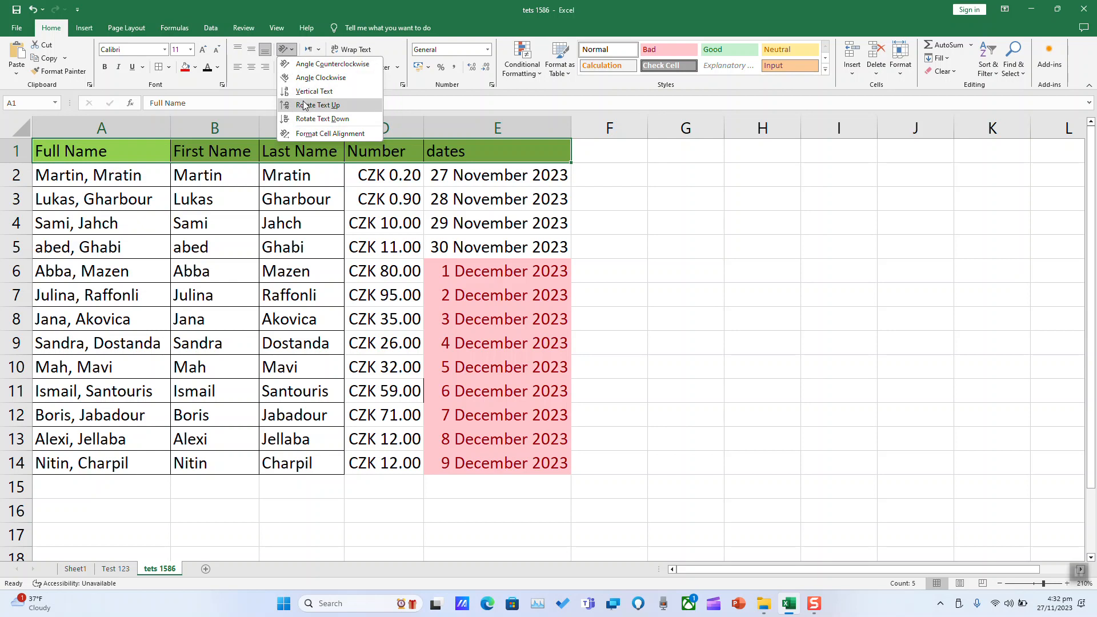
mouse_move(331, 133)
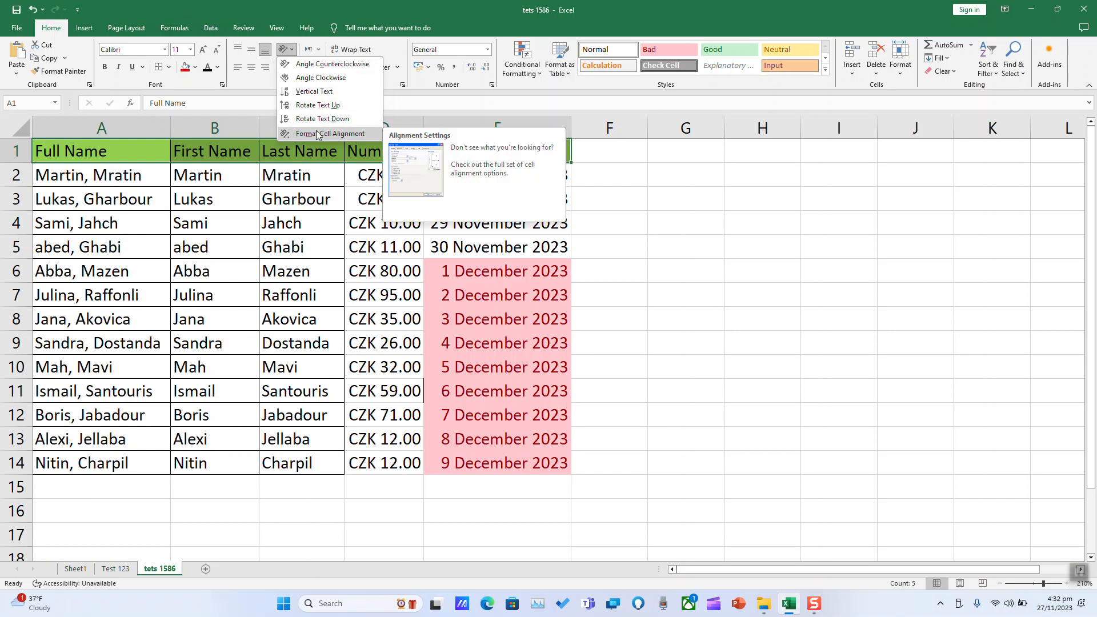
Rotate the header row text to 90 degrees via the Format Cells alignment settings
left_click(330, 134)
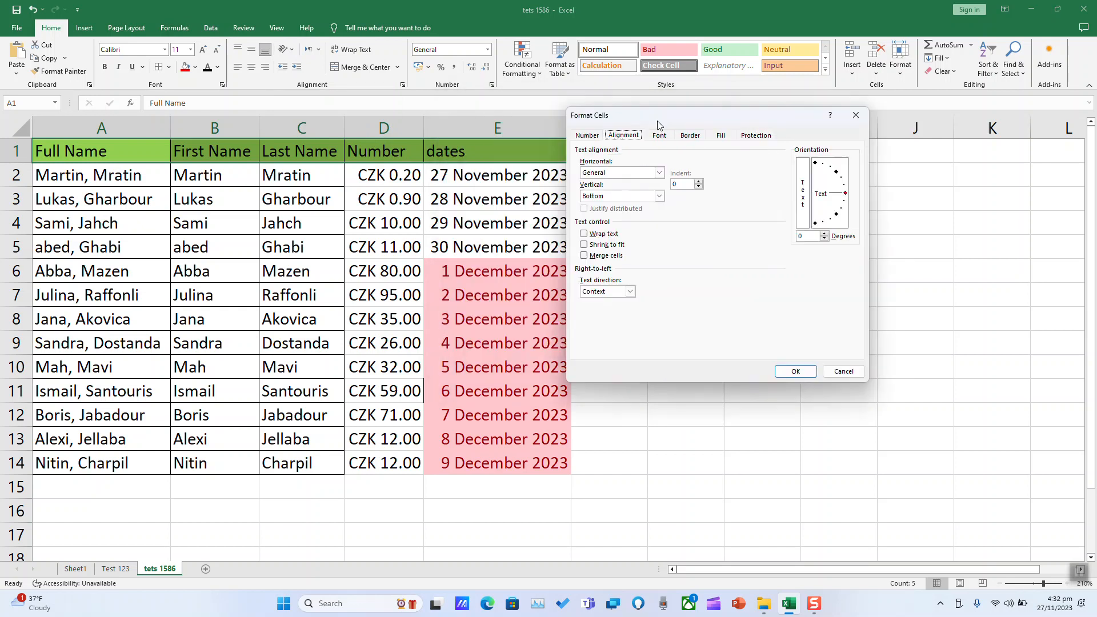
left_click_drag(658, 115, 707, 171)
type("90")
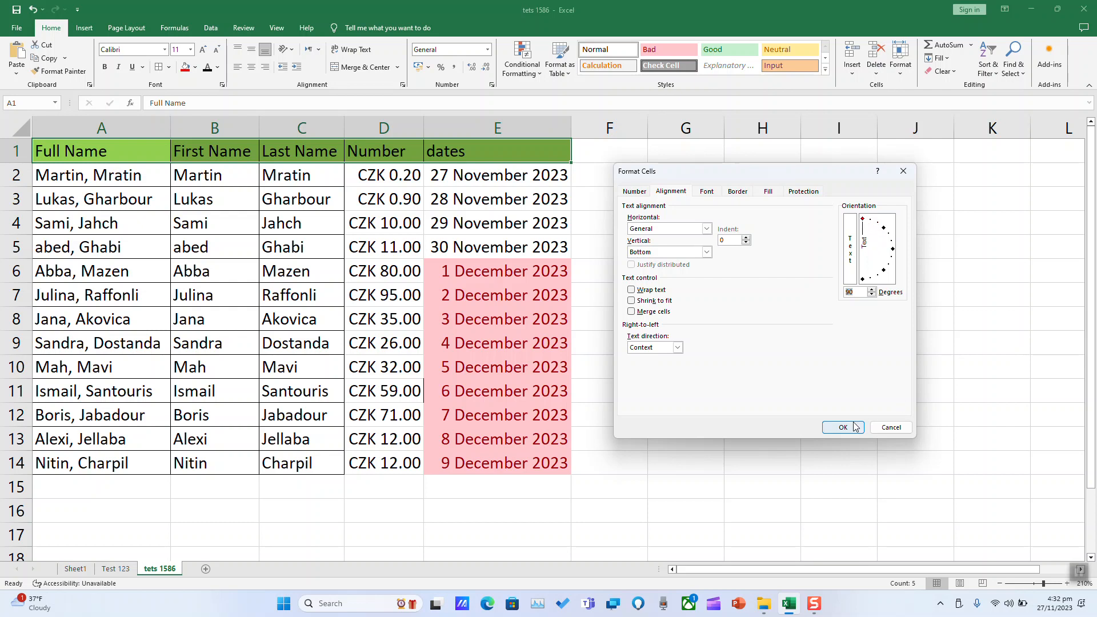
left_click(844, 427)
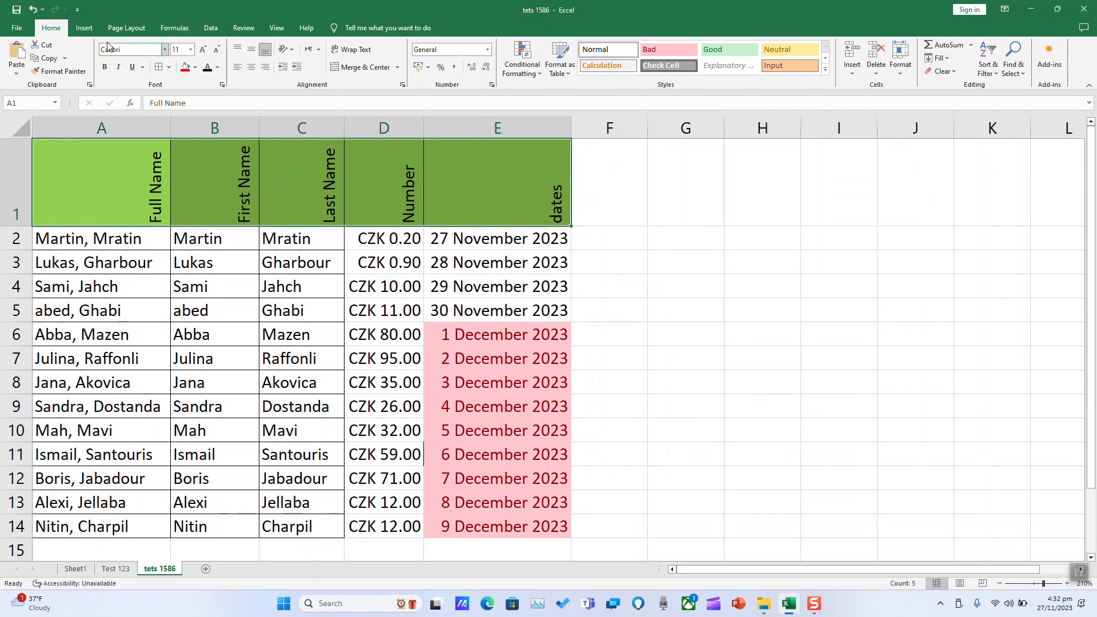
Undo the vertical rotation and set the header text angle to 45 degrees
left_click(32, 10)
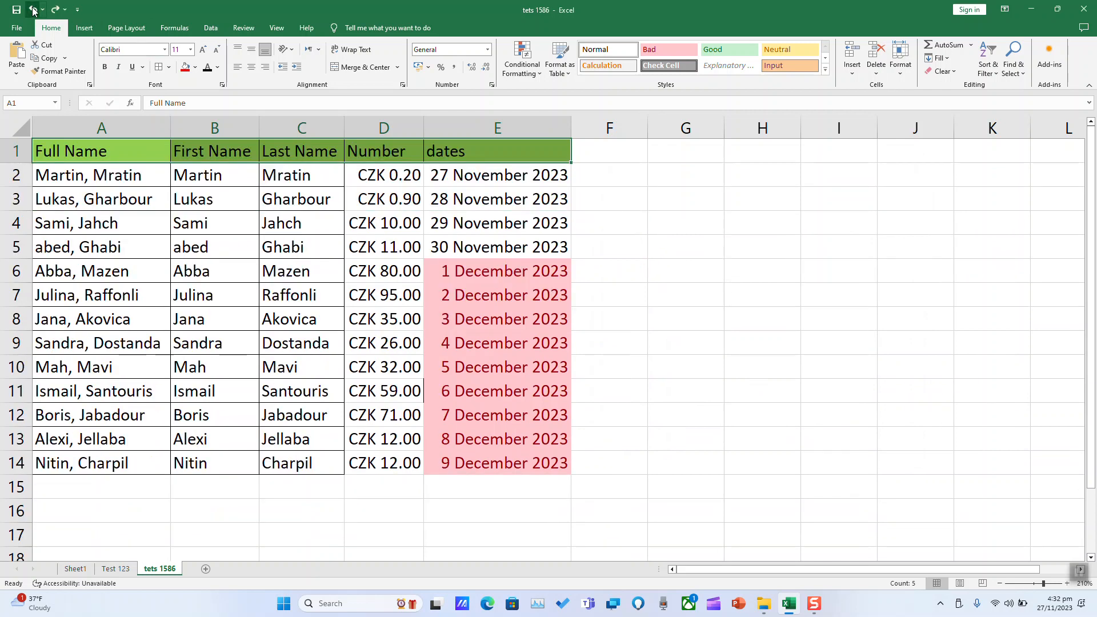
left_click(282, 49)
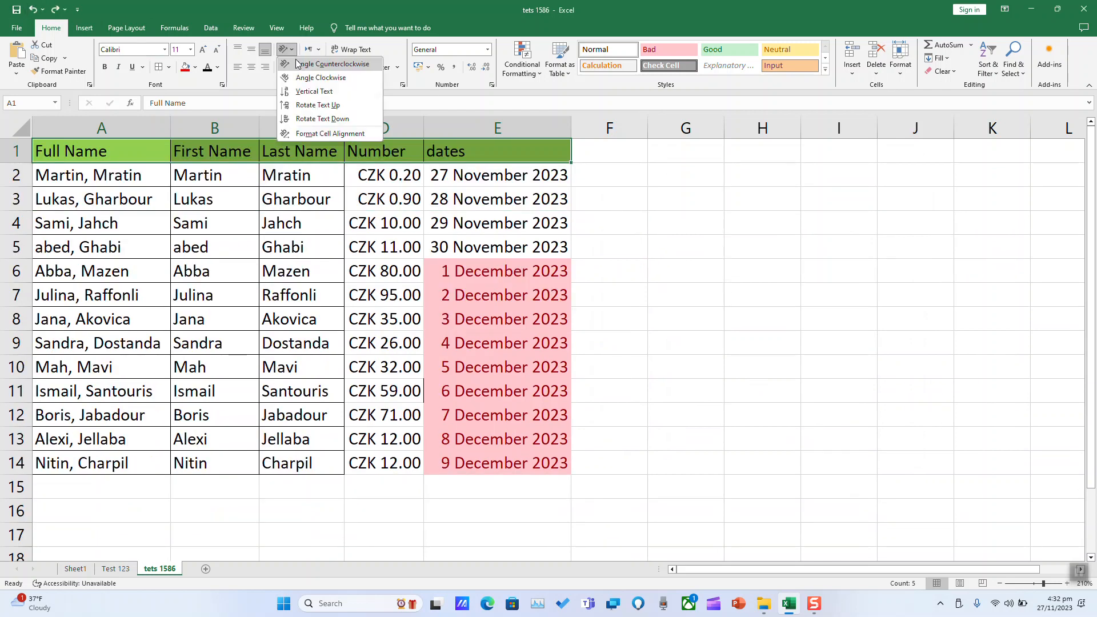
left_click(330, 133)
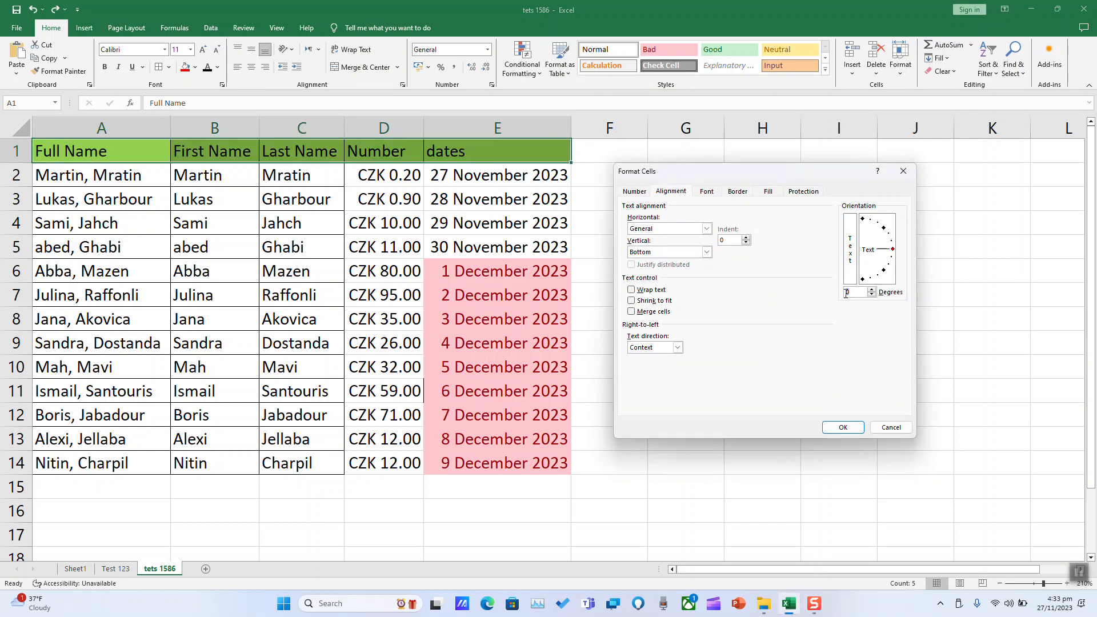
left_click(874, 289)
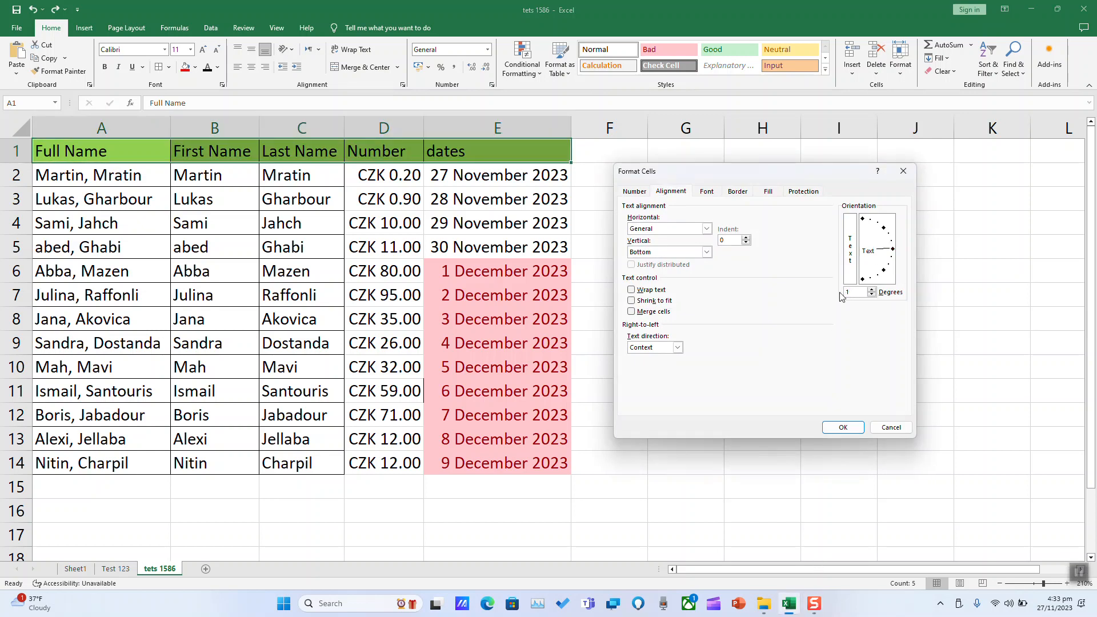
left_click(842, 427)
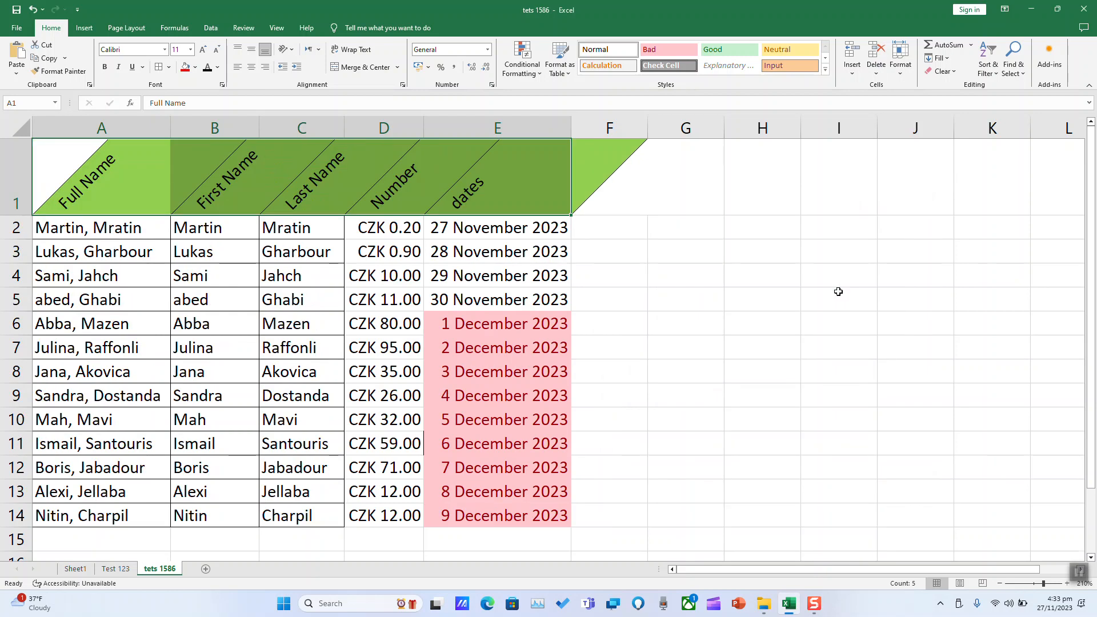
mouse_move(289, 287)
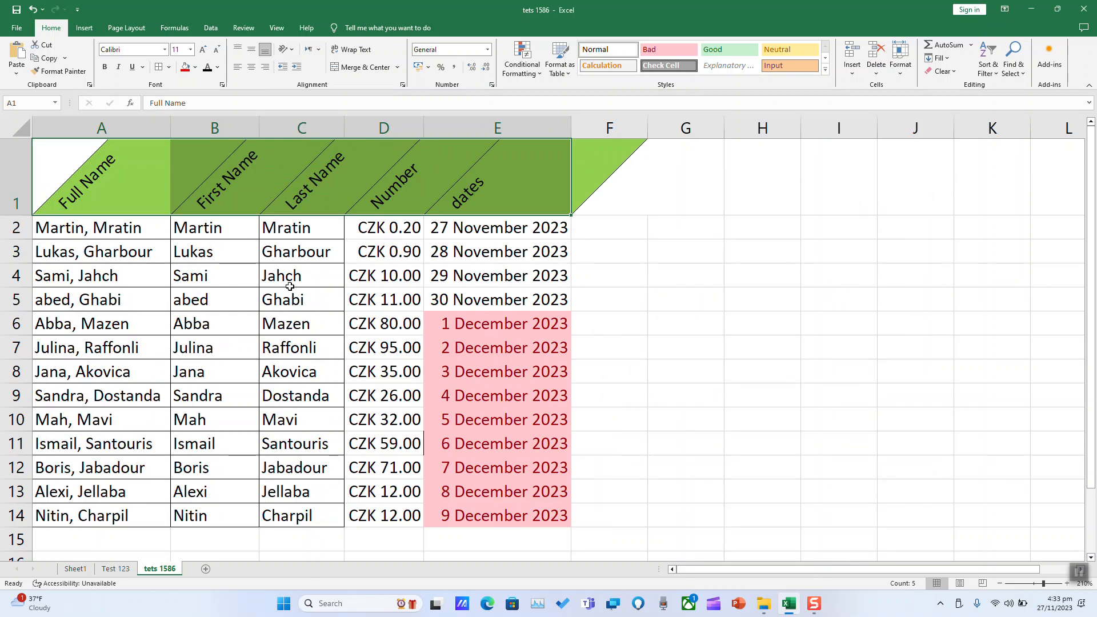
Select body cells A2:E14, try right alignment, then centre them horizontally
left_click(101, 228)
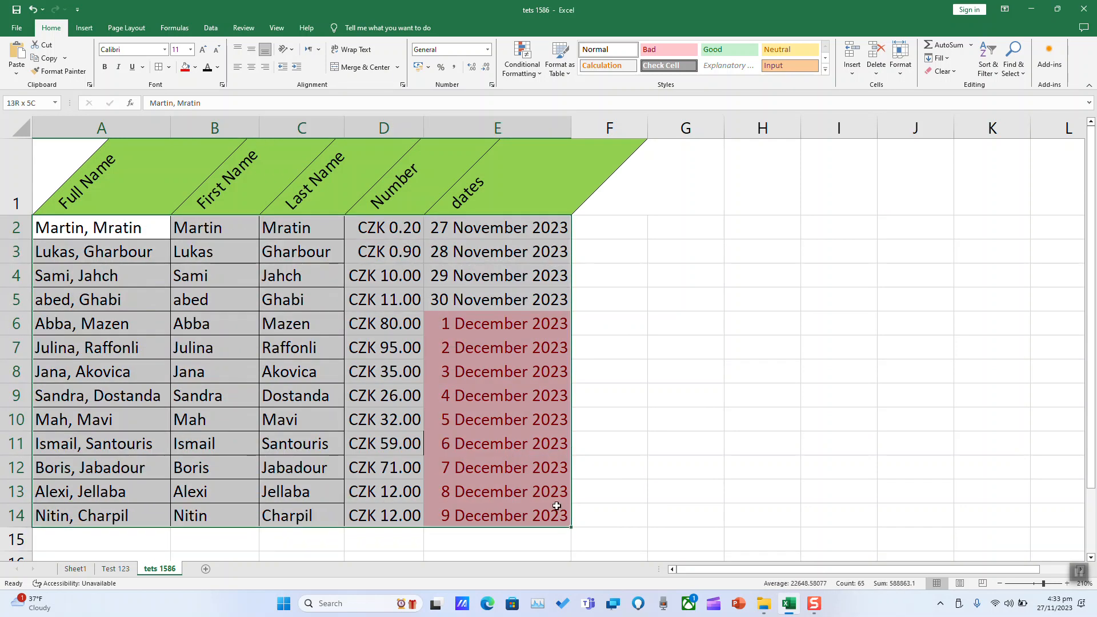
left_click(264, 68)
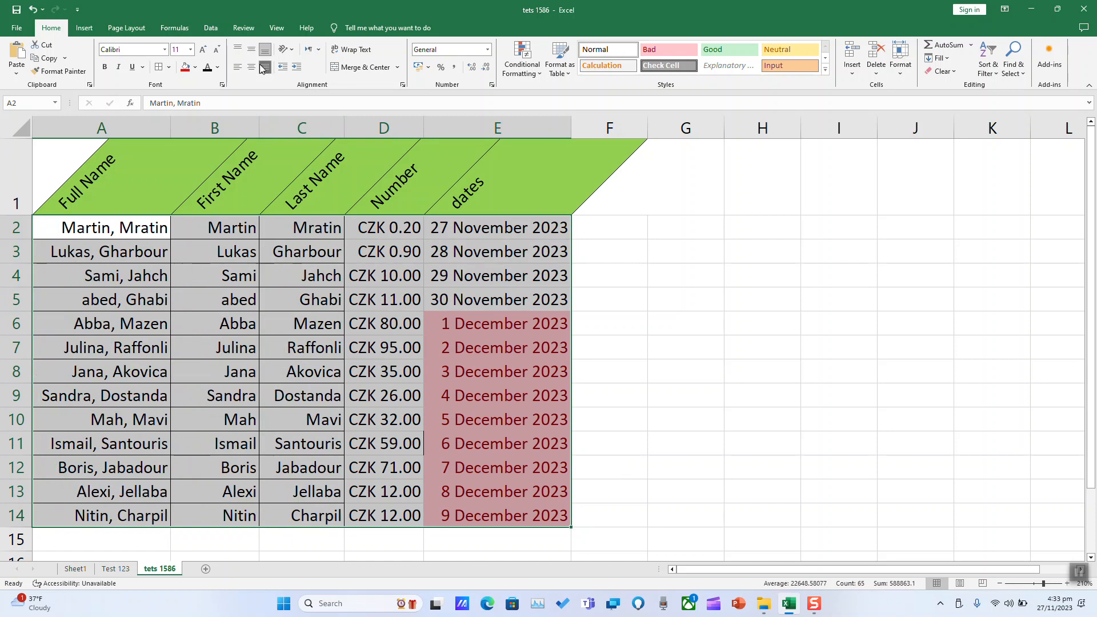
left_click(252, 49)
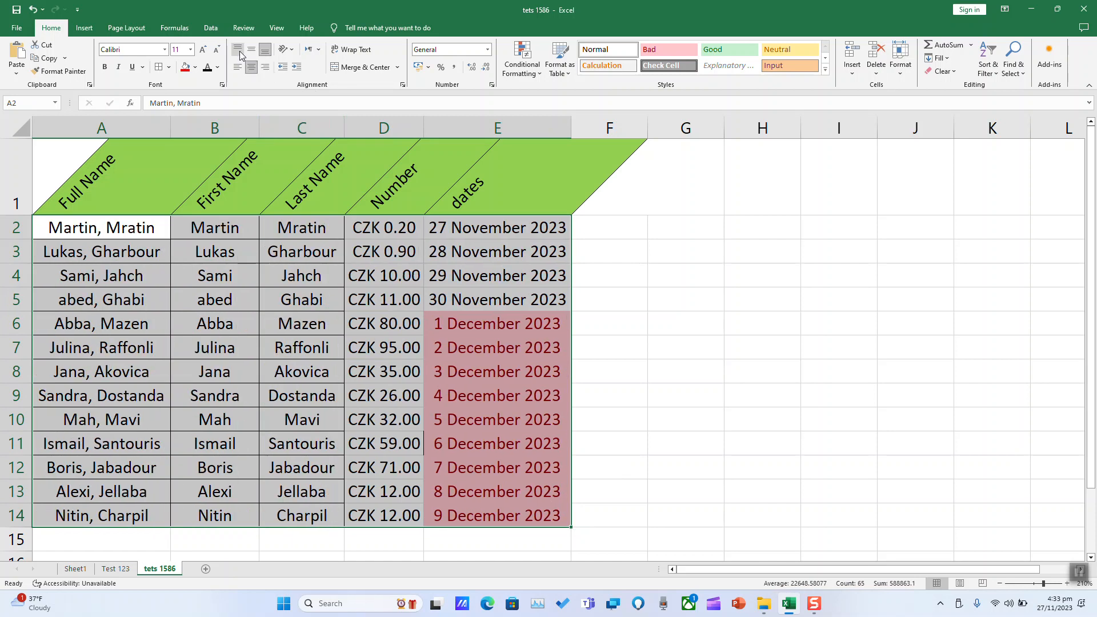
mouse_move(239, 50)
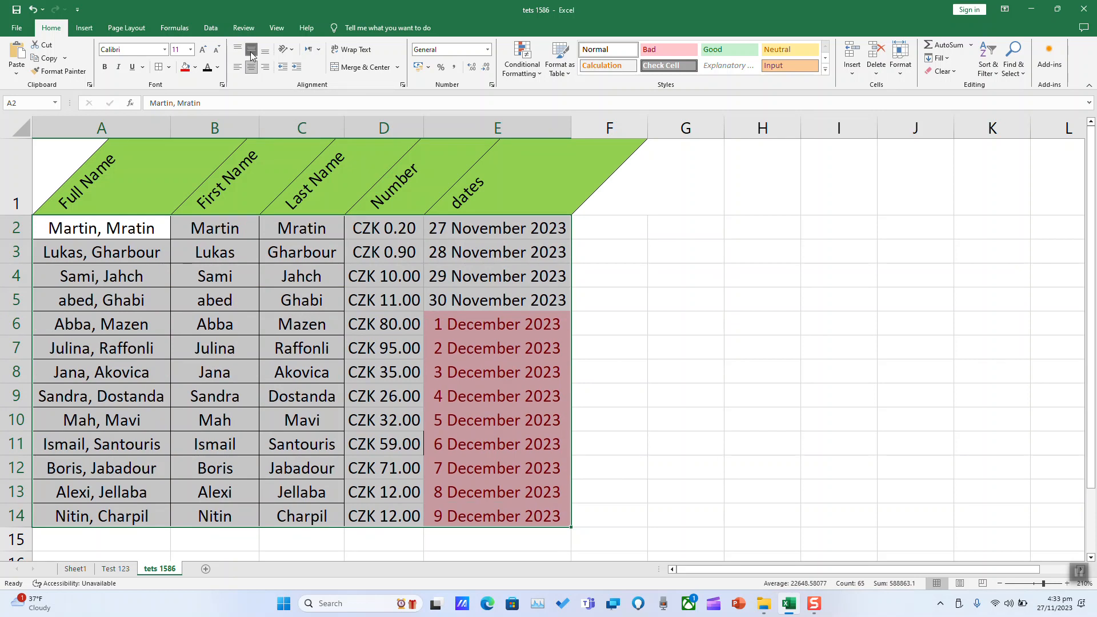
mouse_move(251, 49)
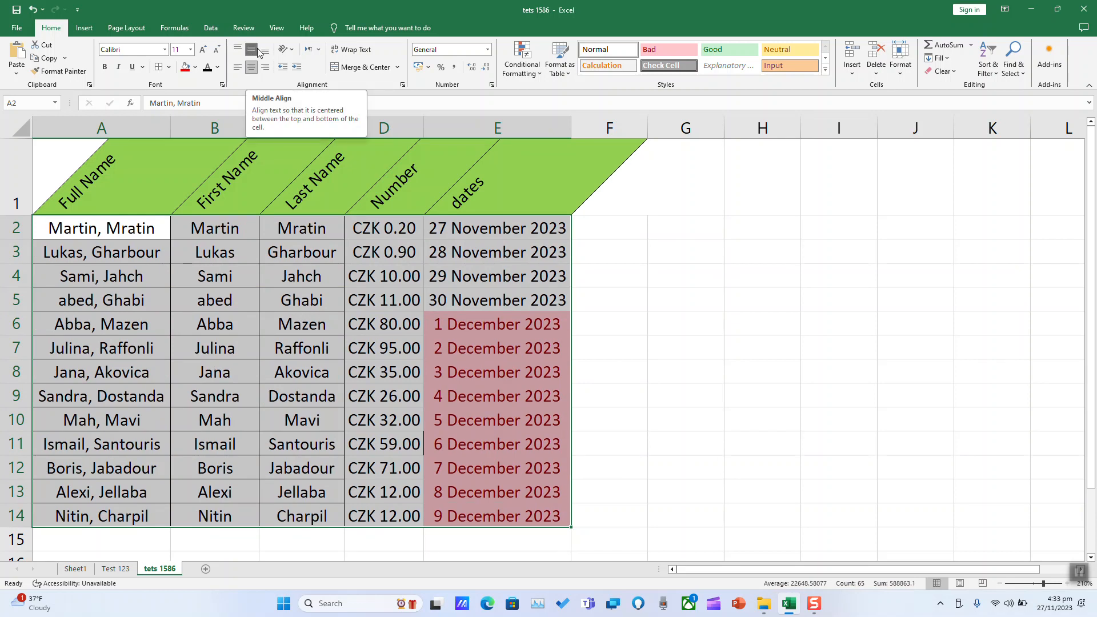
mouse_move(249, 50)
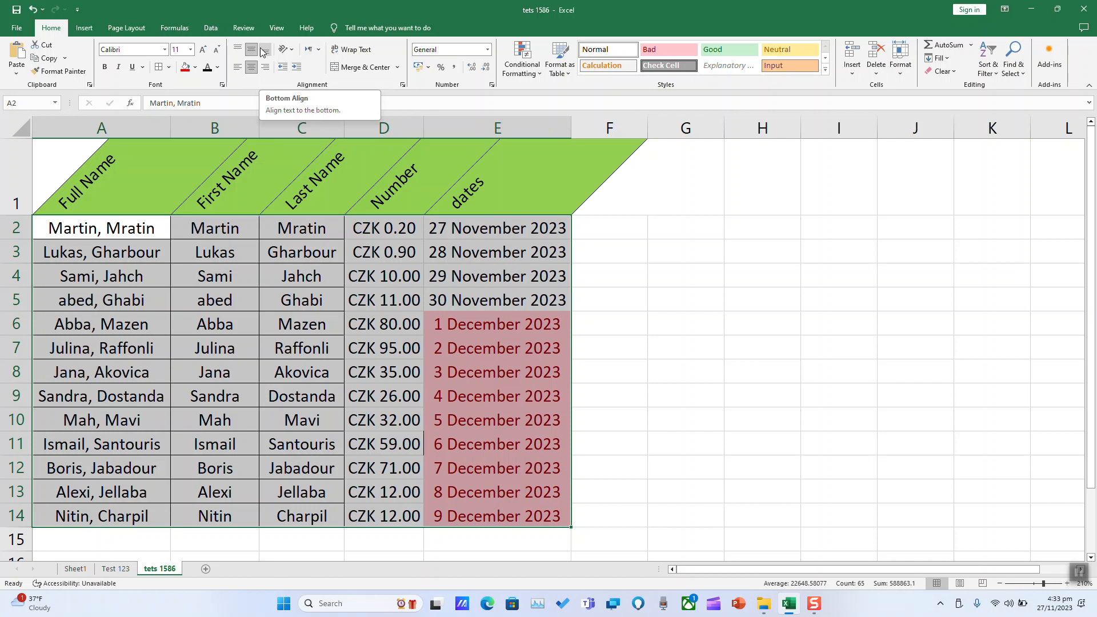
mouse_move(264, 68)
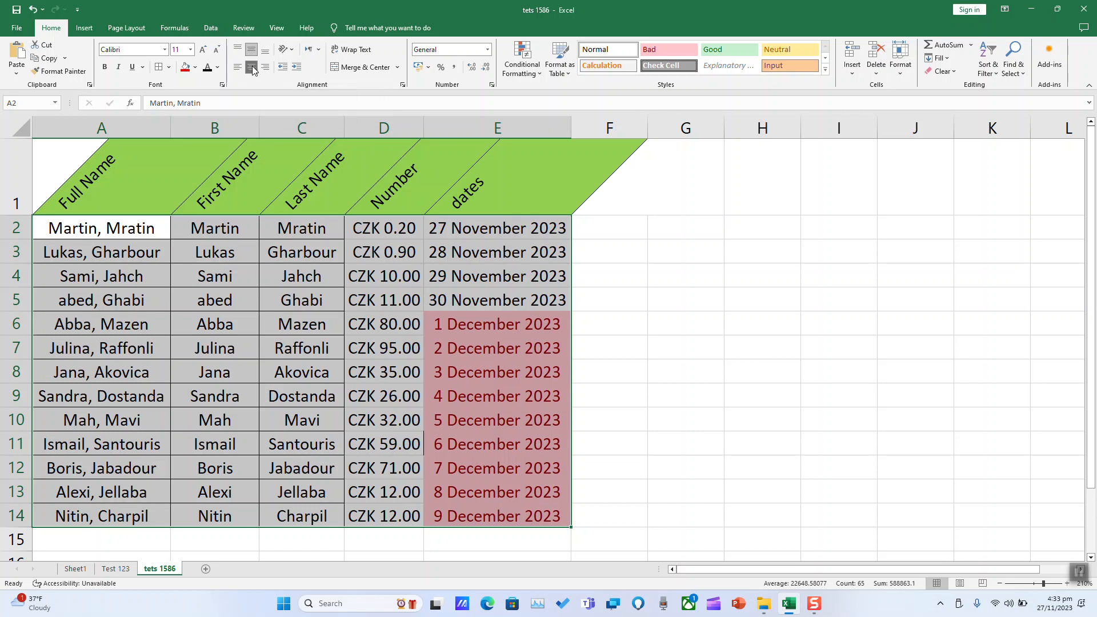
Toggle Center off for the body cells and deselect by clicking cell F3
left_click(252, 68)
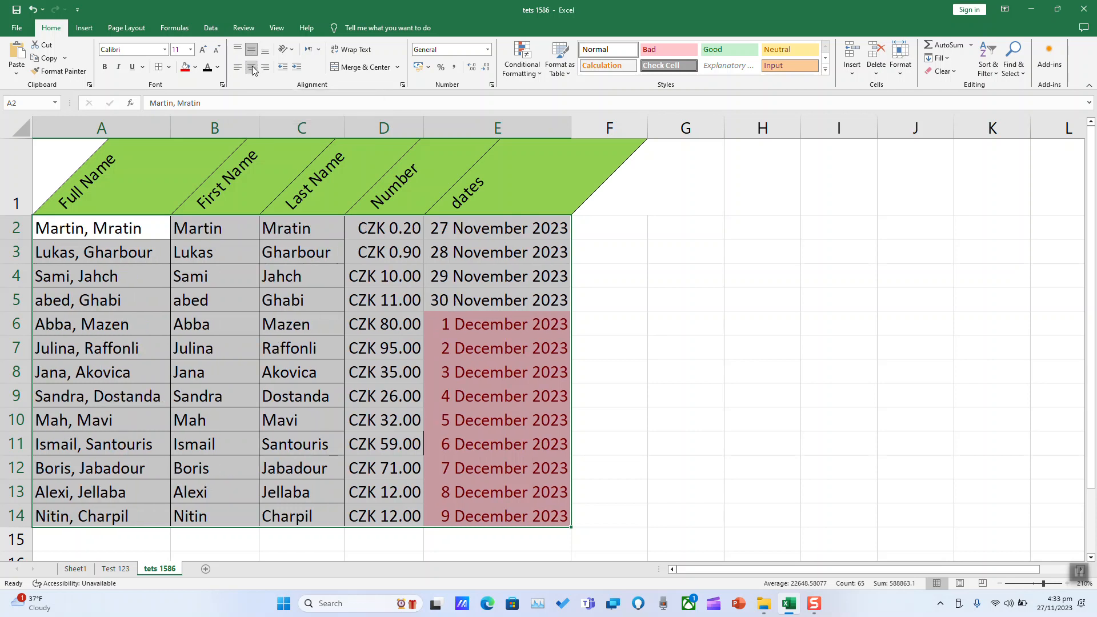
left_click(607, 252)
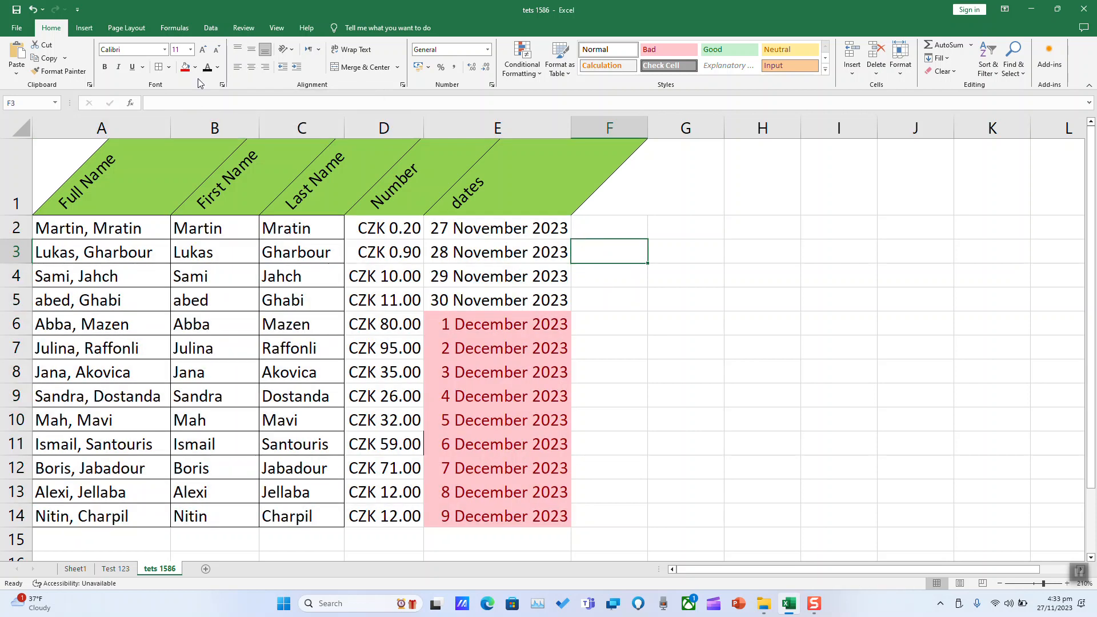